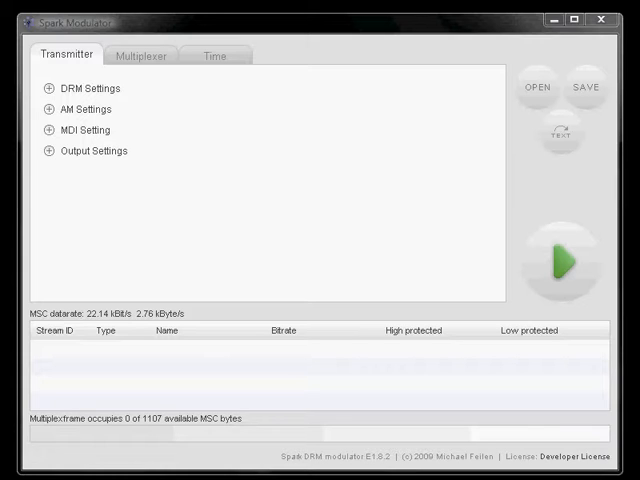
- Set DRM robustness to Mode B with MSC LPP protection high, then move to the multiplexer services
left_click(48, 88)
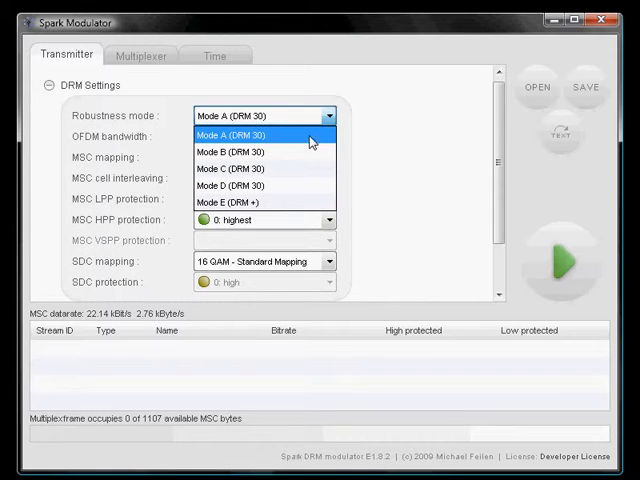
left_click(264, 152)
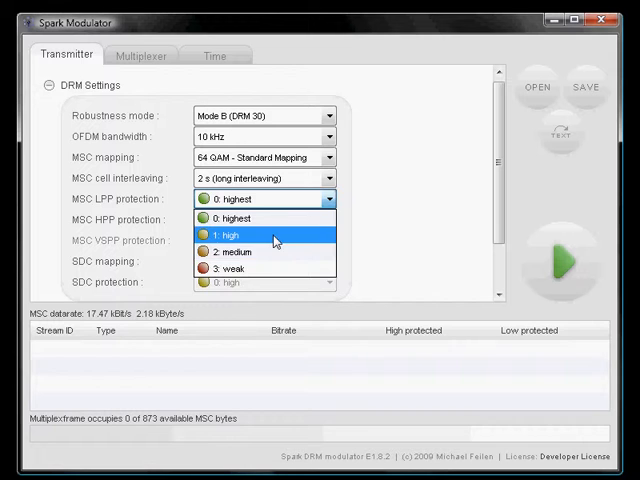
left_click(264, 234)
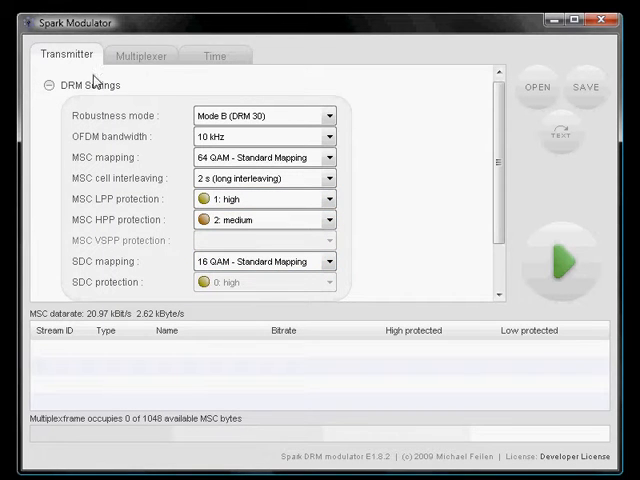
left_click(140, 56)
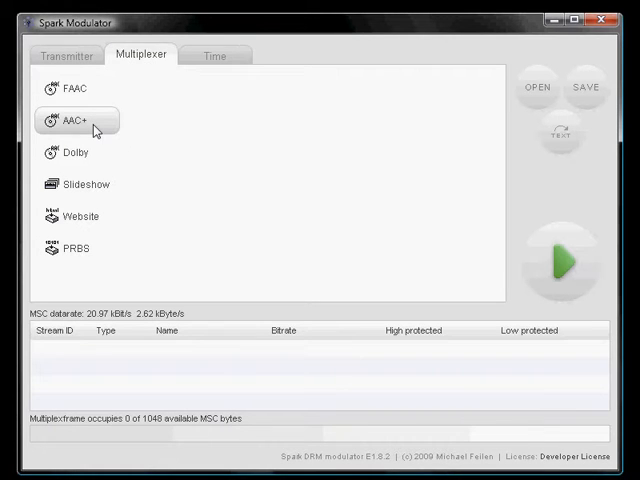
- Add an AAC+ stream at the suggested 20.96 kbit/s and start a new text message entry 'Text Mess'
left_click(76, 120)
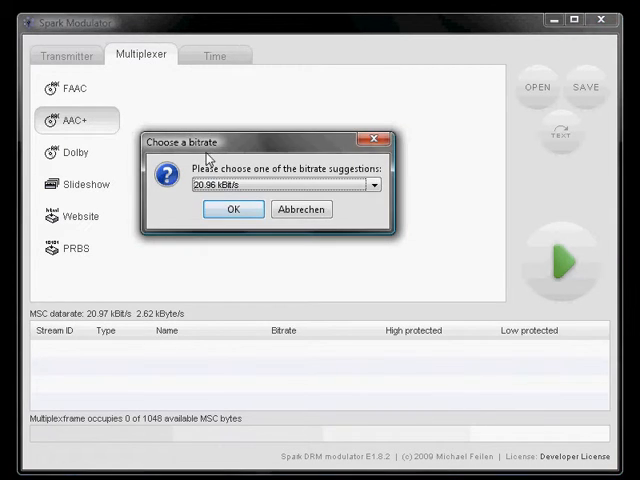
left_click(232, 208)
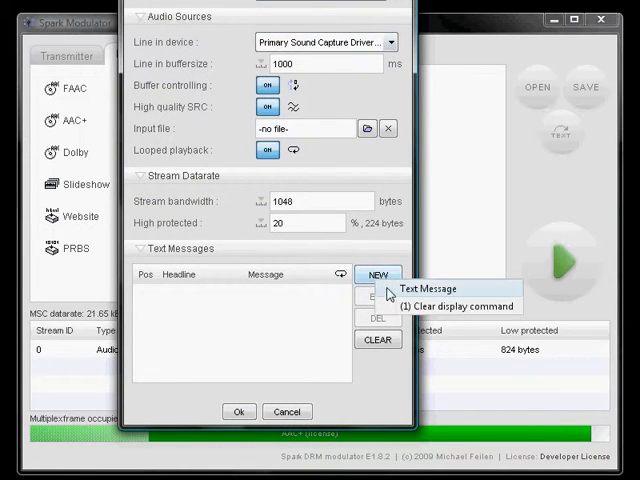
left_click(378, 274)
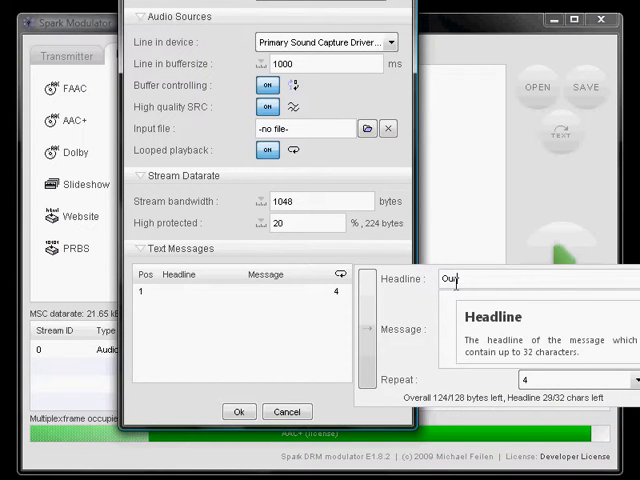
type("Text Mess")
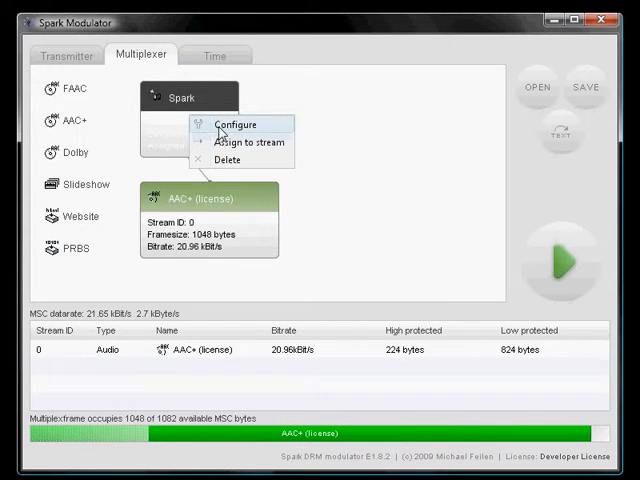
- Label the service 'Our Ser(vice)' in its configuration, confirm, and go back to the transmitter settings
left_click(236, 124)
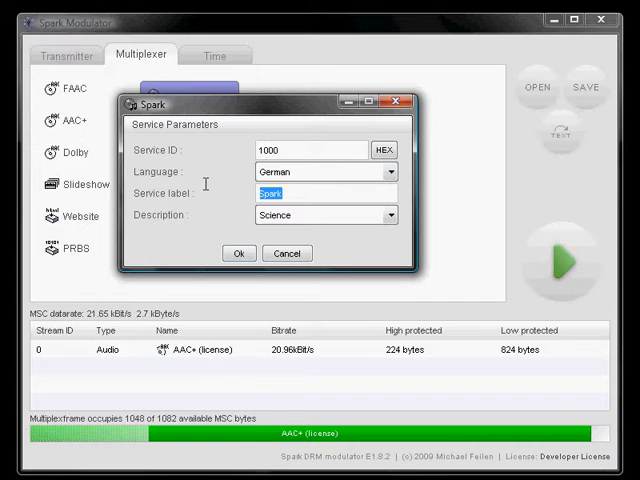
type("O")
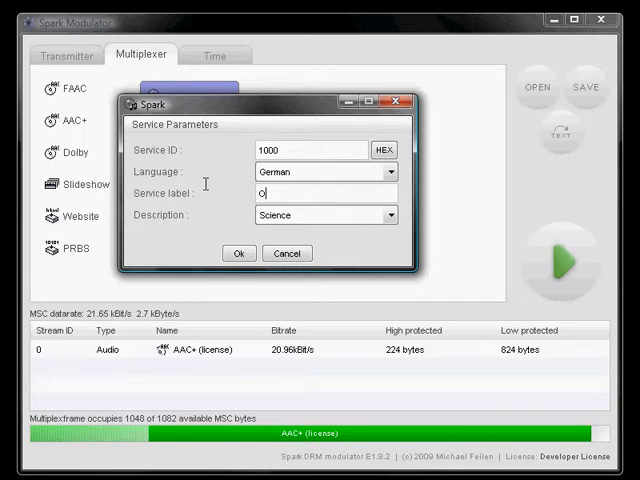
type("ur Ser")
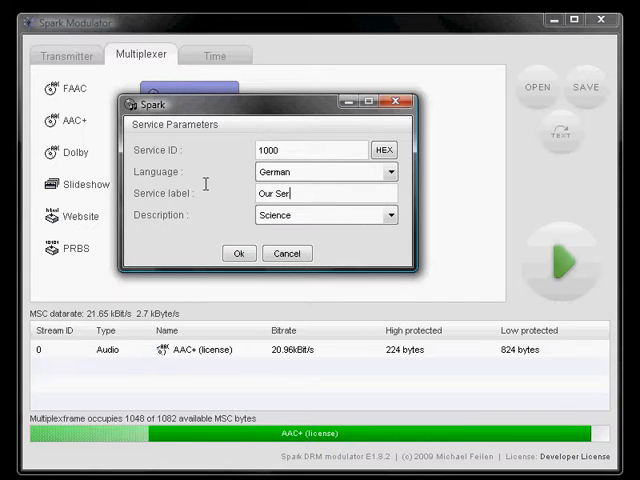
left_click(238, 252)
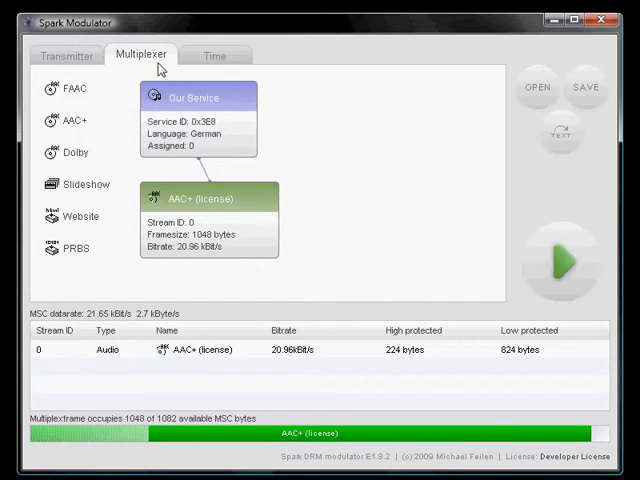
left_click(64, 56)
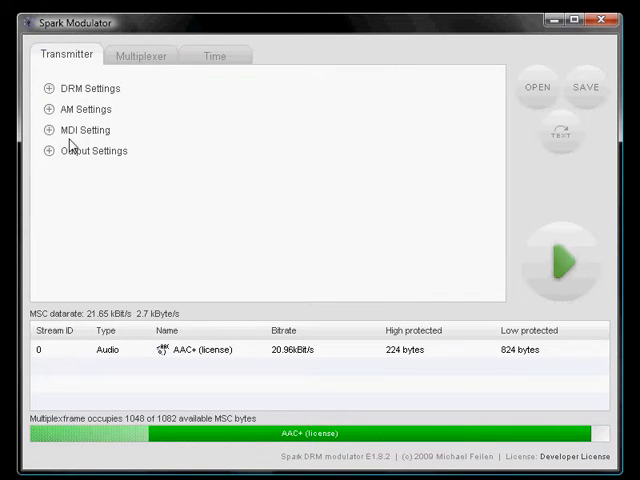
- In Output Settings, switch the transmission mode to DRM over MDI
left_click(90, 150)
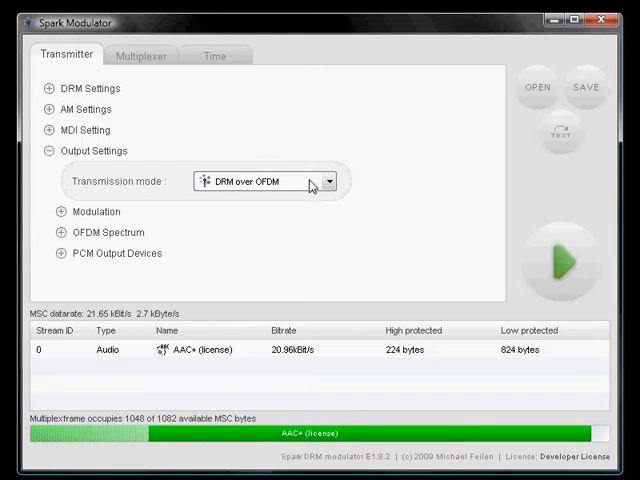
left_click(330, 180)
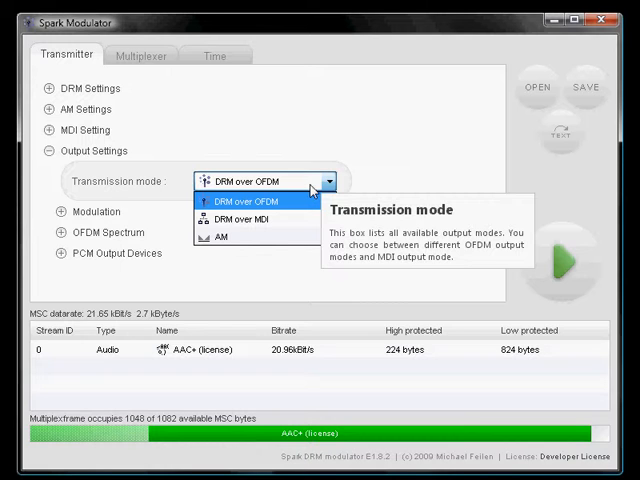
mouse_move(264, 220)
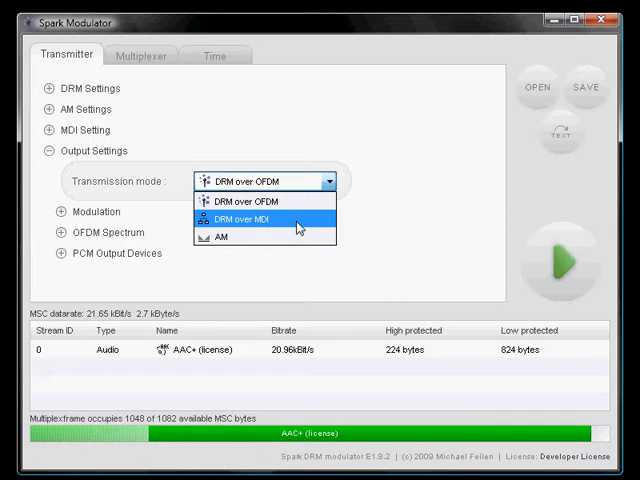
left_click(244, 216)
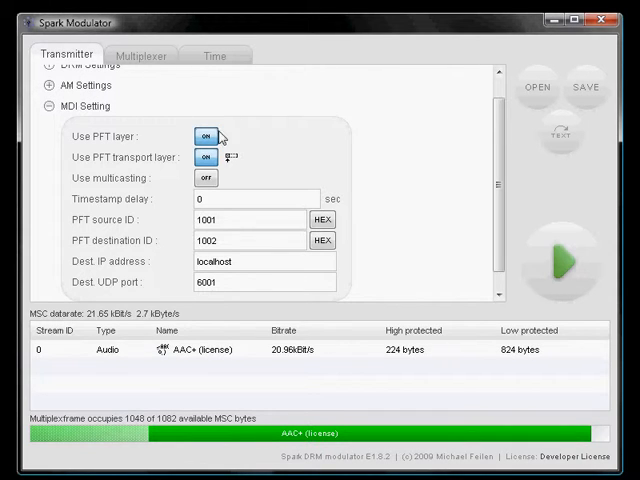
mouse_move(304, 156)
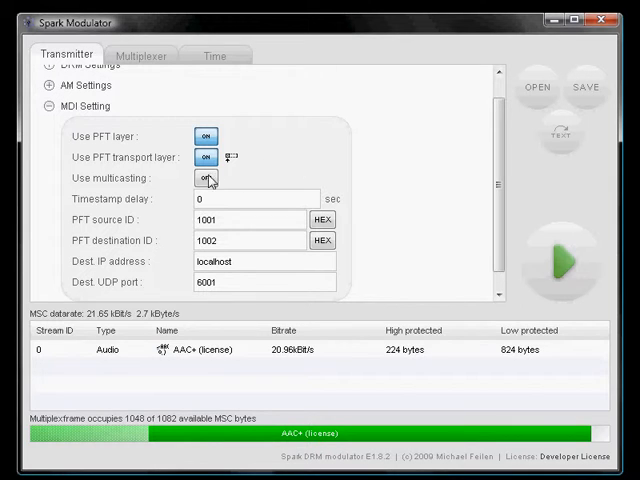
- Toggle MDI multicasting and set the timestamp delay to 1 second
left_click(204, 156)
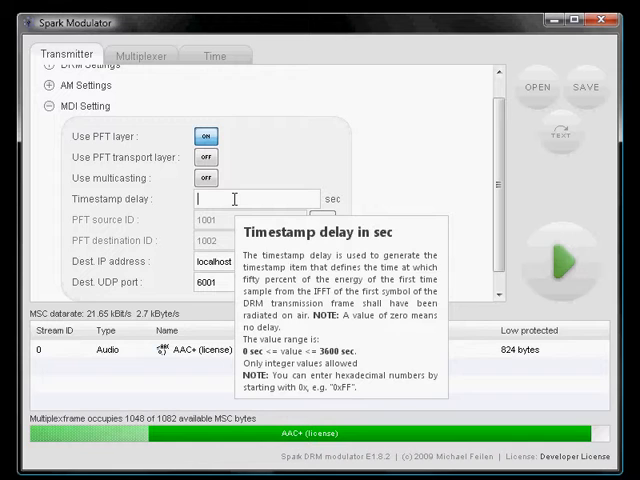
type("1")
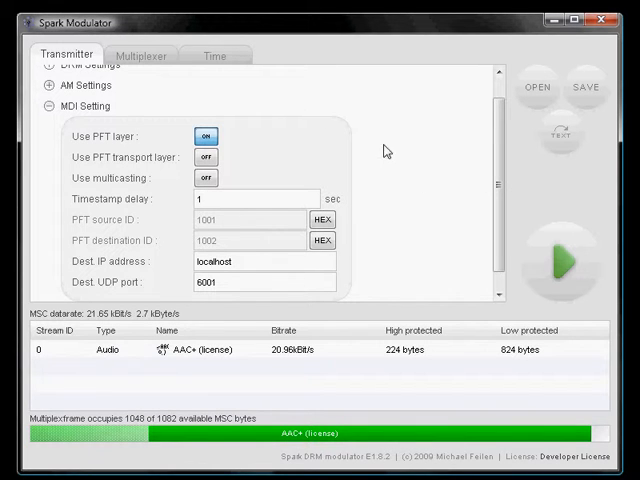
mouse_move(428, 146)
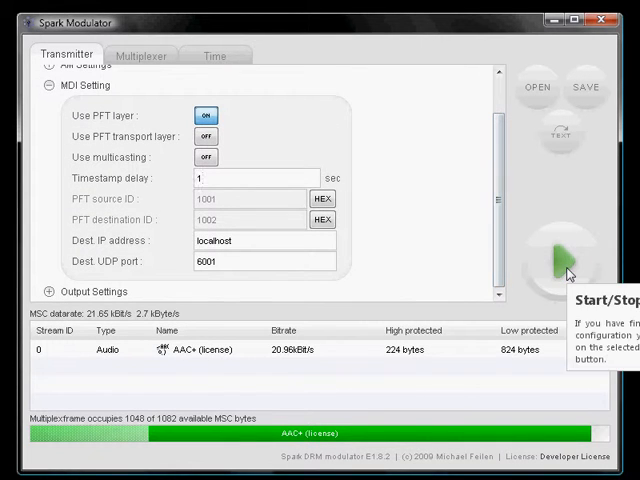
left_click(560, 262)
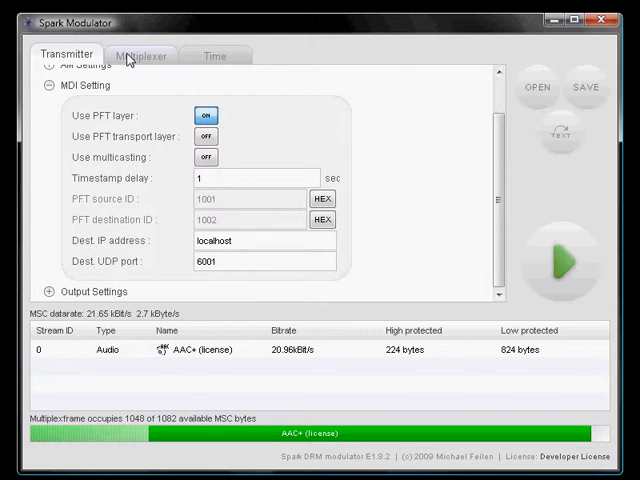
- In the AAC+ service configuration, edit the text message to 'Old Text'
left_click(140, 54)
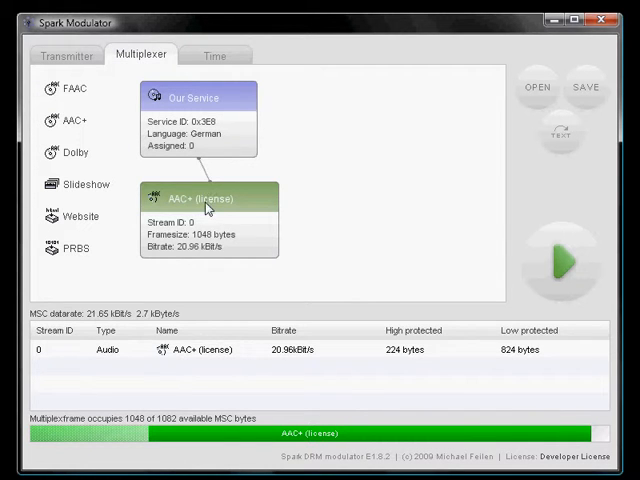
double_click(204, 208)
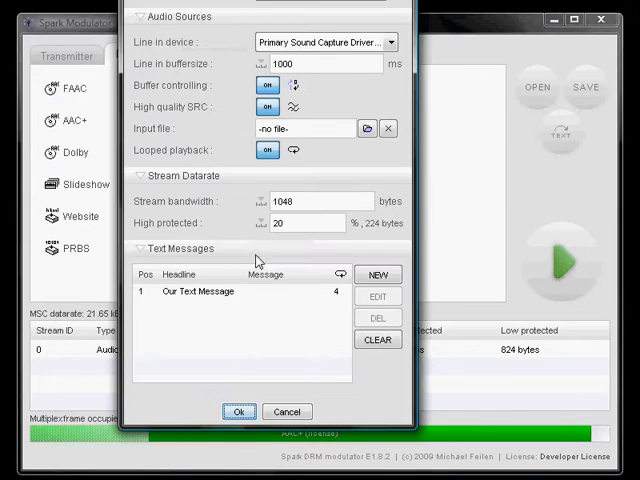
left_click(200, 292)
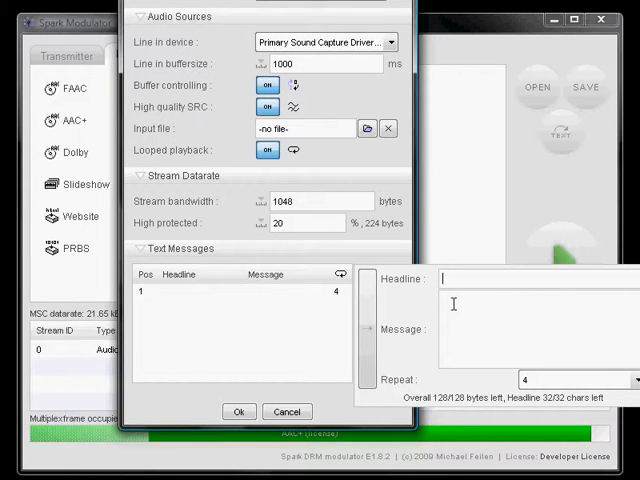
type("Old Text")
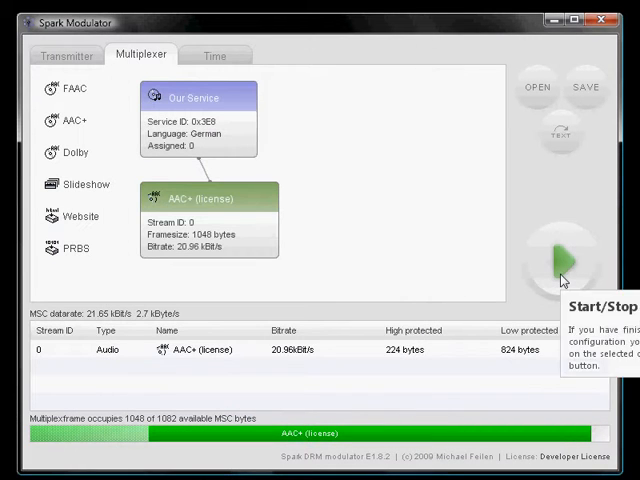
- Start the transmission and dismiss the MDI output status window
left_click(558, 262)
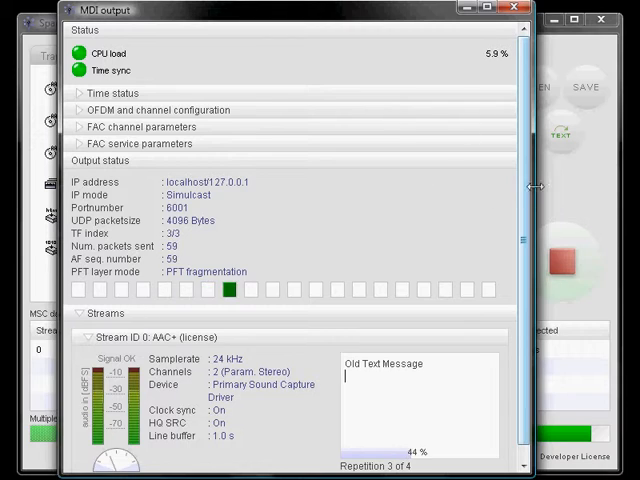
left_click(524, 10)
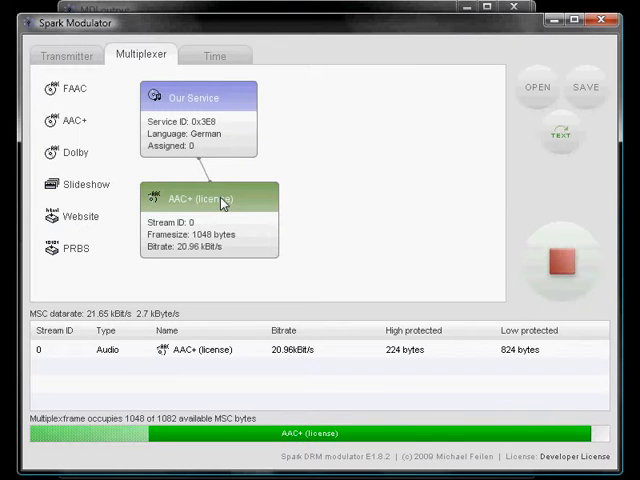
- Reopen the AAC+ service configuration via Configure and select its existing text message
right_click(222, 204)
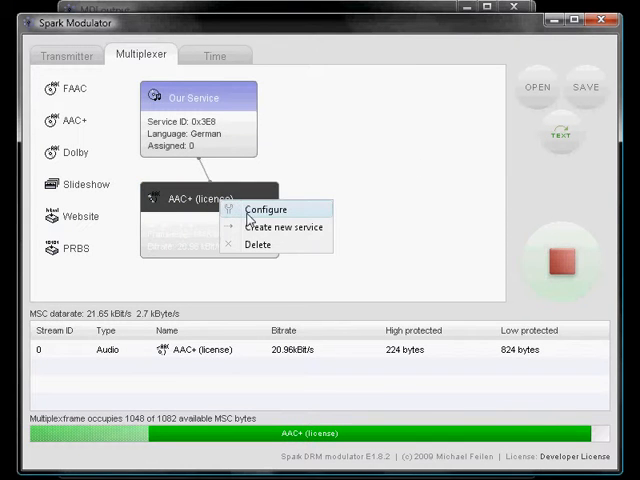
left_click(266, 208)
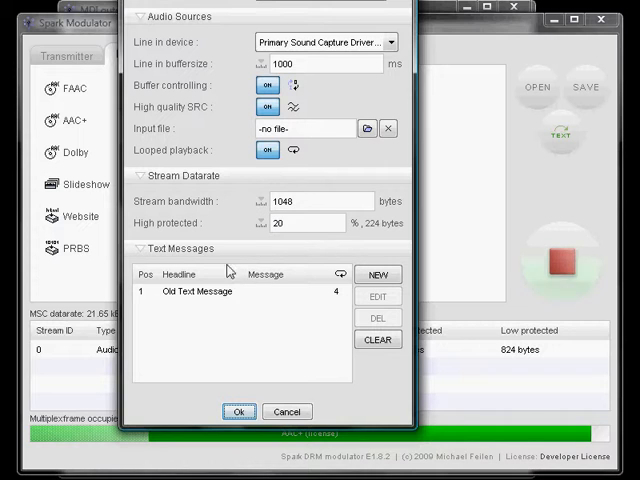
left_click(196, 292)
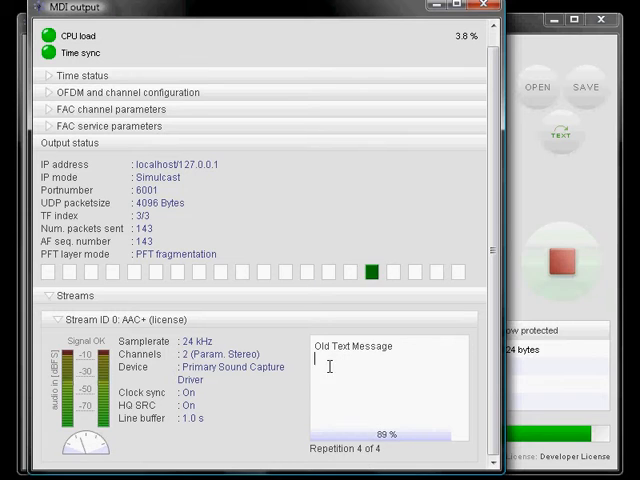
- Replace the live message with 'New Text Message' while transmitting
type("New Text Message")
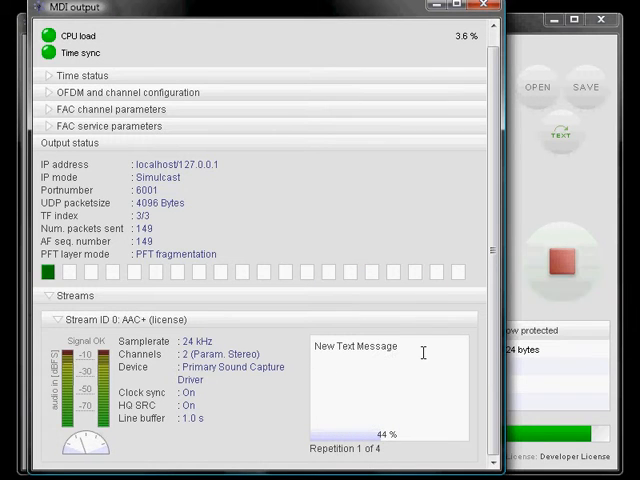